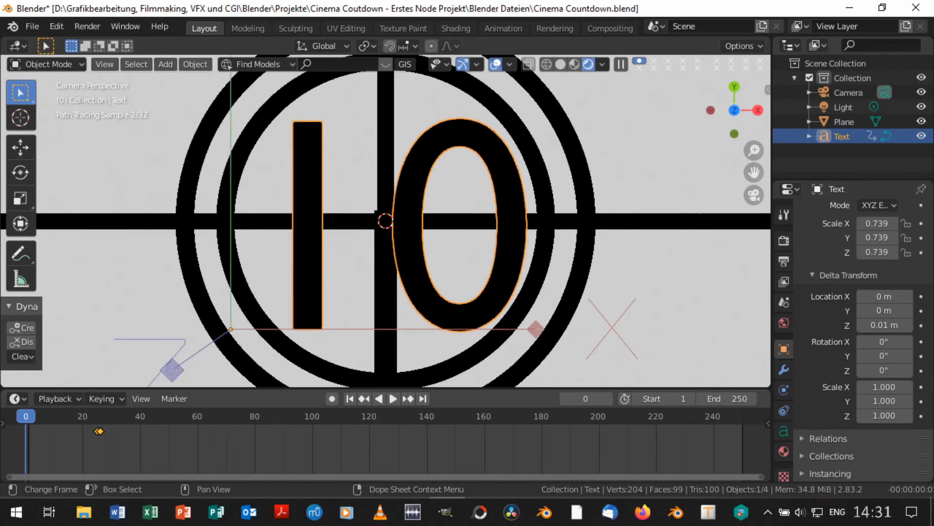
# Step: Give Cube.001 a Delta Transform Location X of 3.37 m and play back both cubes' animation
pyautogui.click(31, 27)
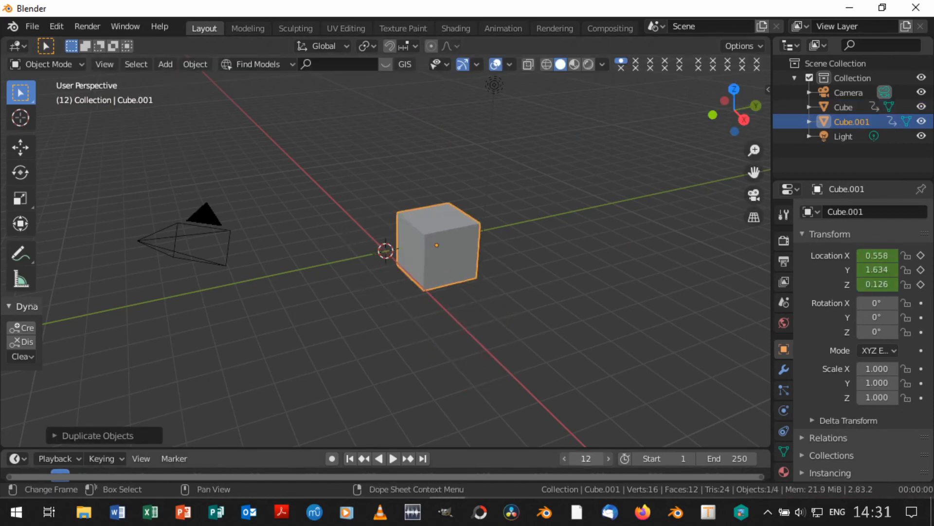
pyautogui.click(350, 458)
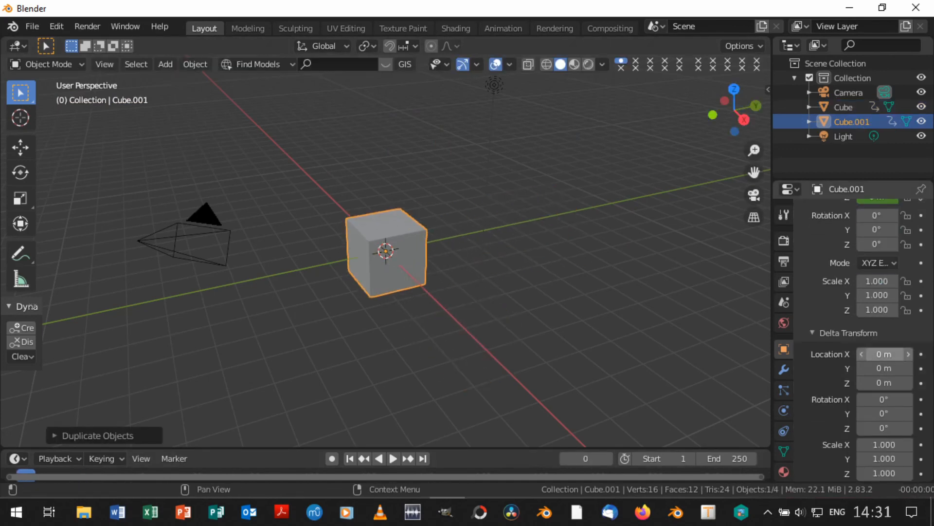
pyautogui.click(393, 458)
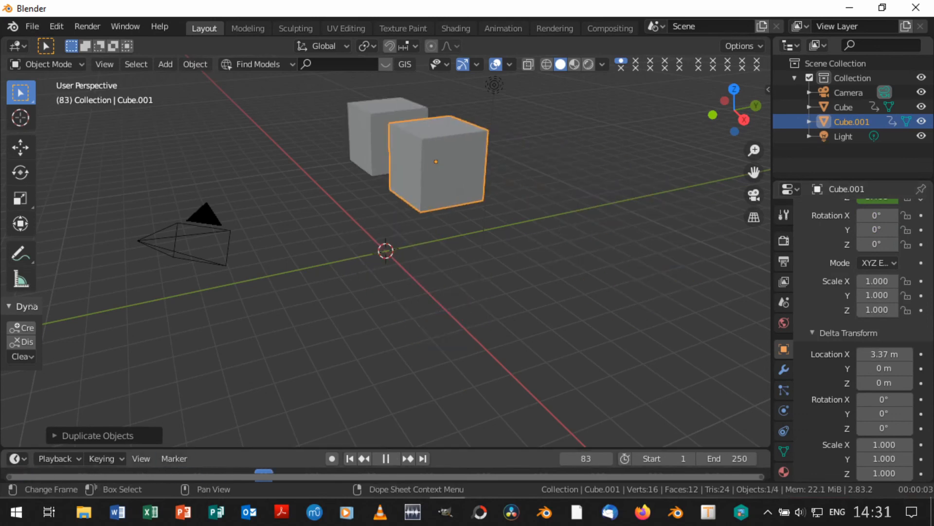
pyautogui.click(351, 459)
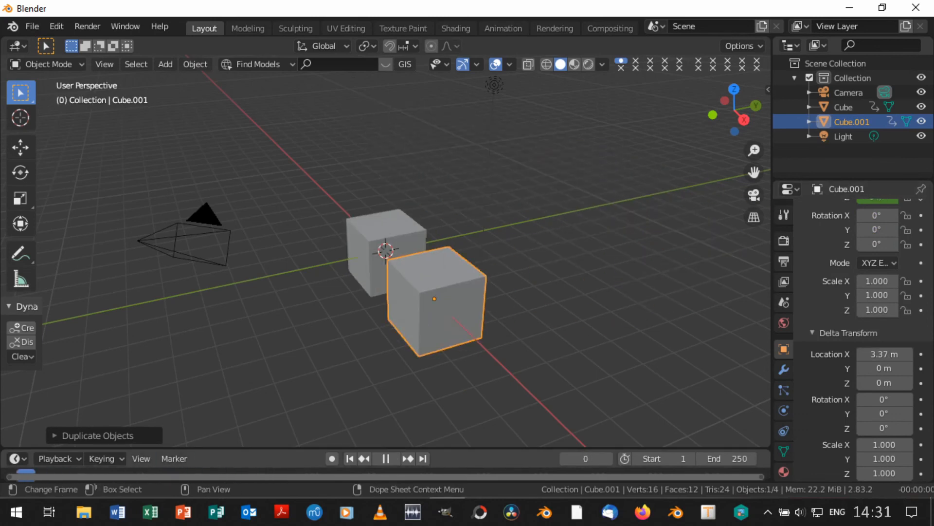
pyautogui.click(393, 459)
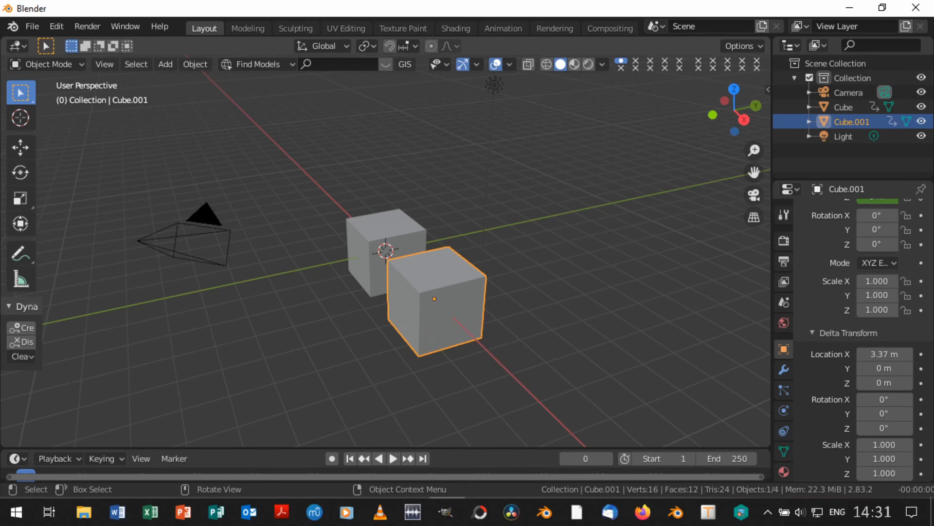